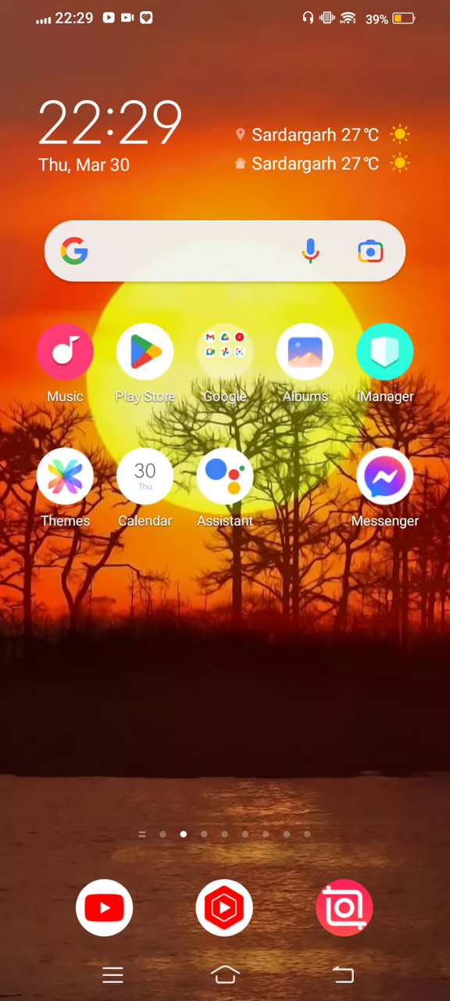
Step: Swipe across the home screen pages toward the Play Store icon
{"action": "scroll", "scroll_direction": "left", "scroll_amount": 3}
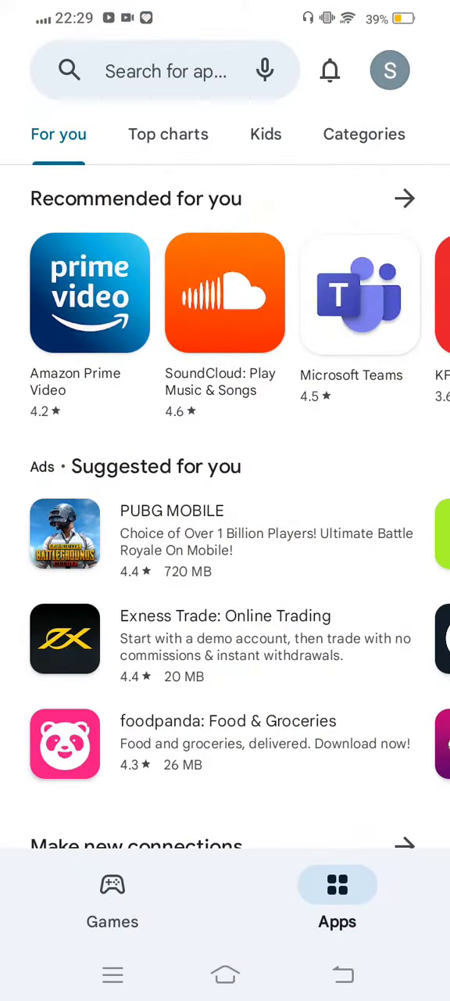
Step: Search the Play Store for 'snapchat' from recent searches and confirm the listing offers Open
{"action": "left_click", "coordinate": [164, 70]}
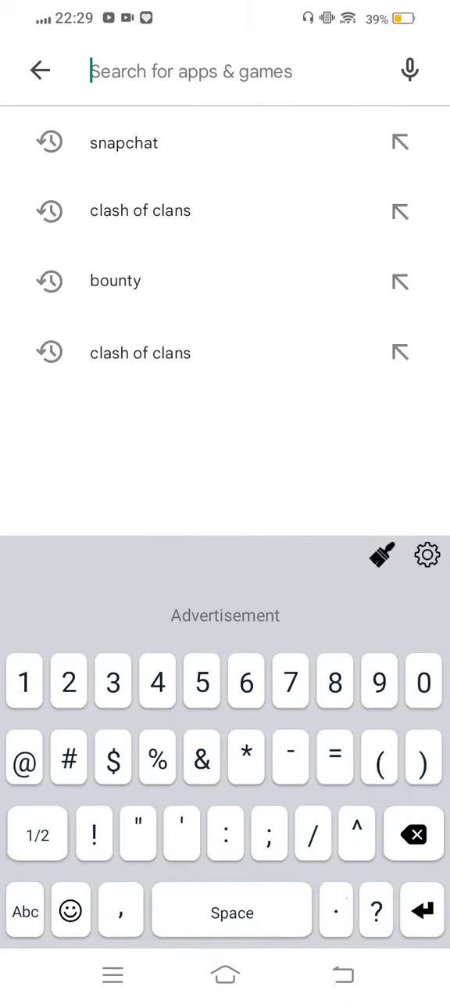
{"action": "left_click", "coordinate": [123, 143]}
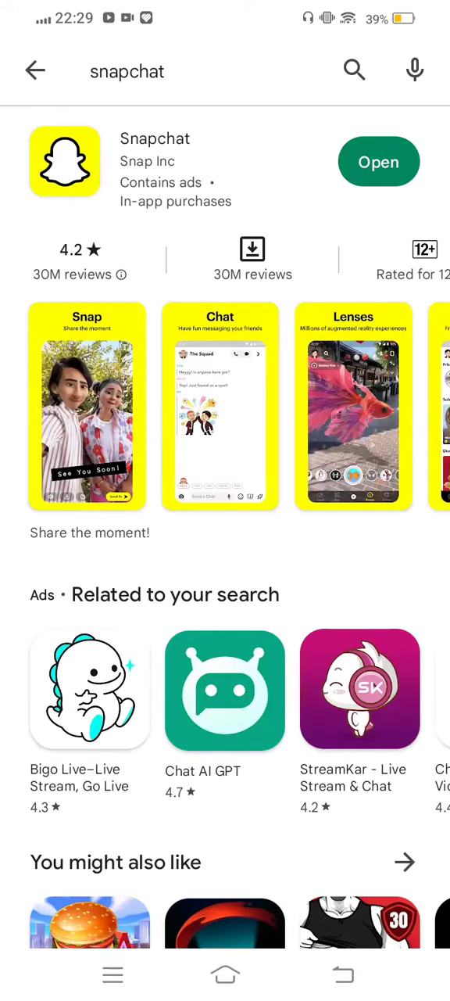
{"action": "left_click", "coordinate": [344, 974]}
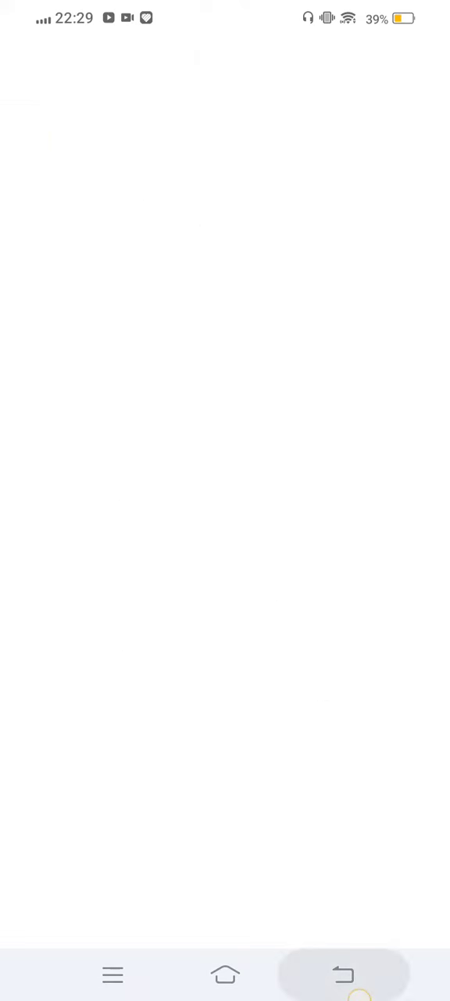
Step: Return to the home screen and launch Settings toward Apps & permissions
{"action": "left_click", "coordinate": [225, 974]}
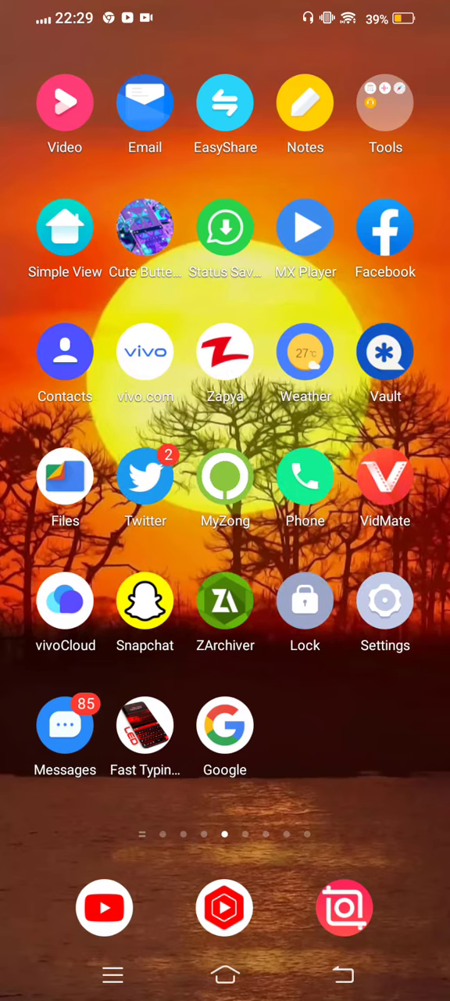
{"action": "left_click", "coordinate": [385, 600]}
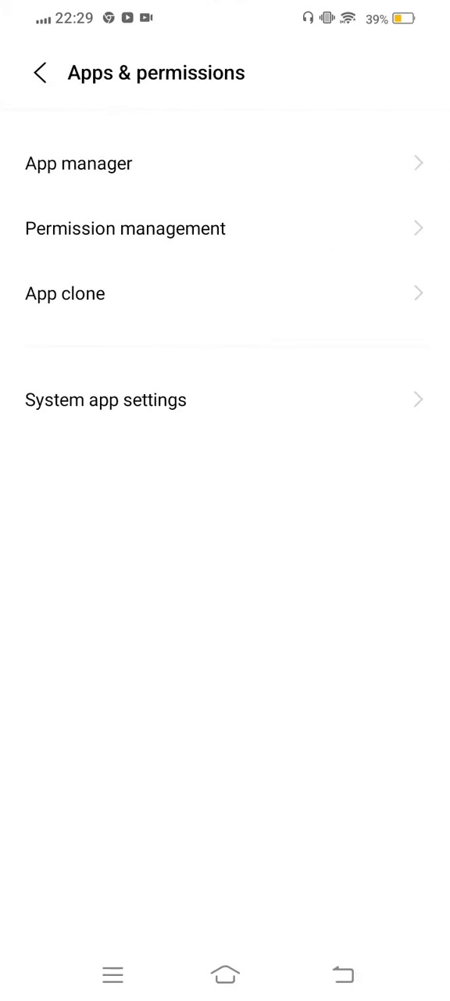
Step: Enter App manager and scroll down the installed-apps list to find Snapchat
{"action": "left_click", "coordinate": [78, 162]}
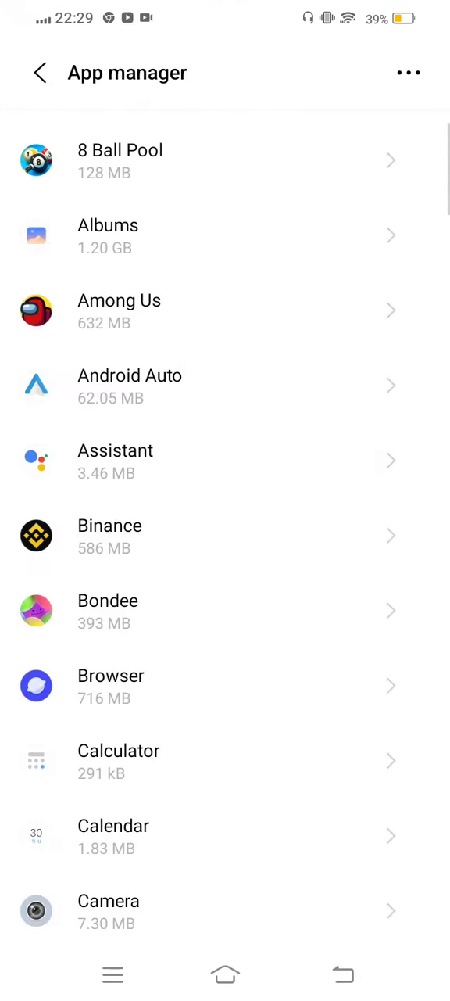
{"action": "scroll", "scroll_direction": "down", "scroll_amount": 3}
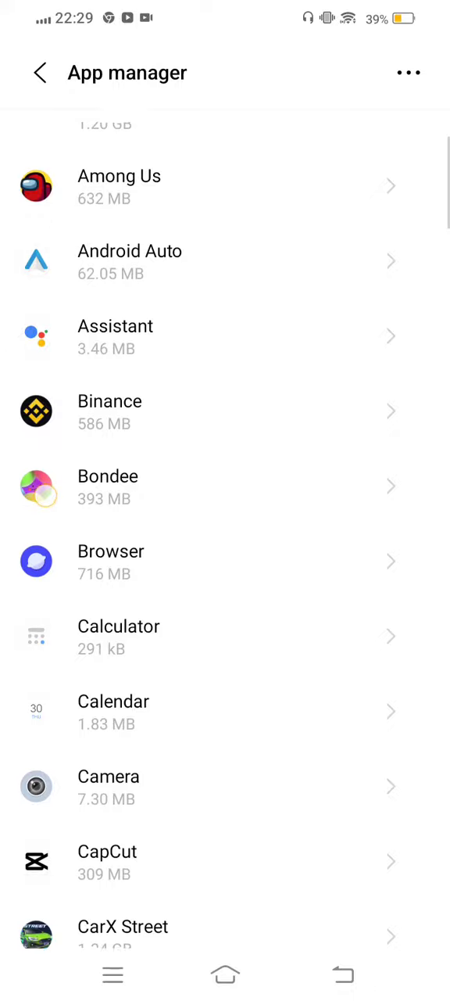
{"action": "scroll", "scroll_direction": "down", "scroll_amount": 3}
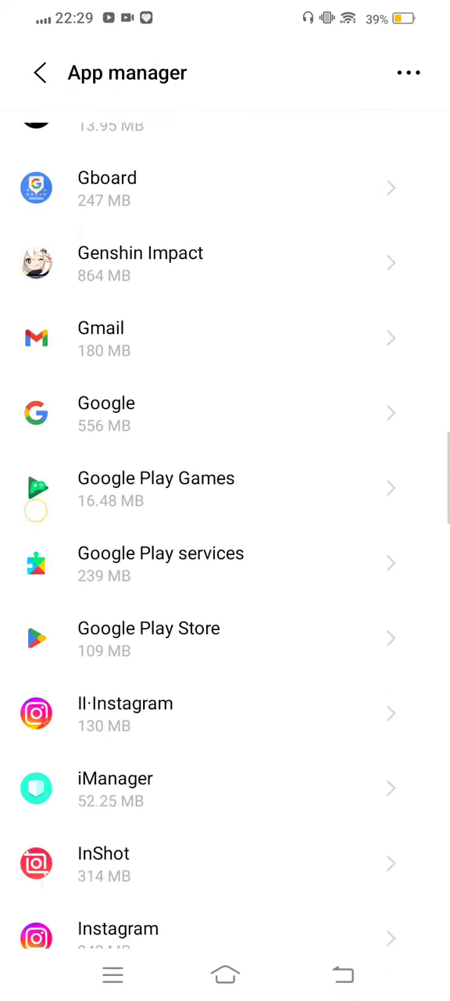
{"action": "scroll", "scroll_direction": "down", "scroll_amount": 3}
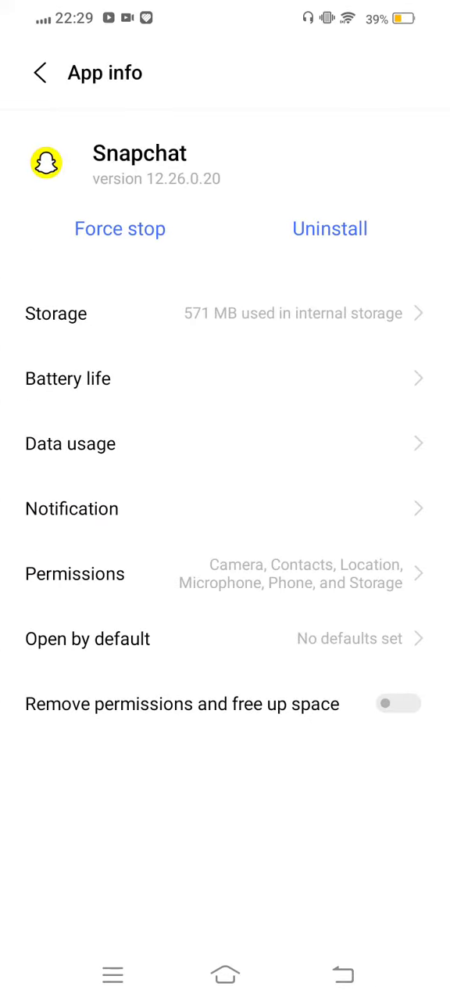
Step: Leave Snapchat's app info for the home screen and swipe through its pages
{"action": "left_click", "coordinate": [56, 312]}
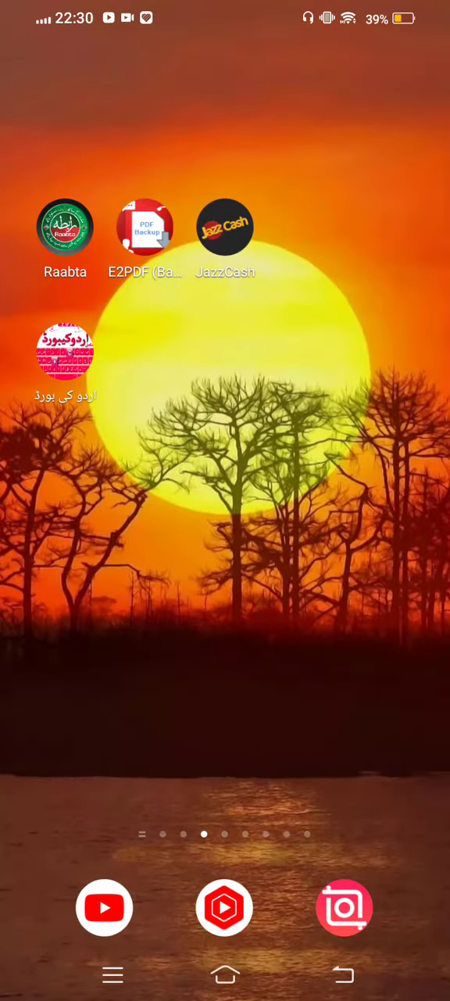
{"action": "scroll", "scroll_direction": "left", "scroll_amount": 3}
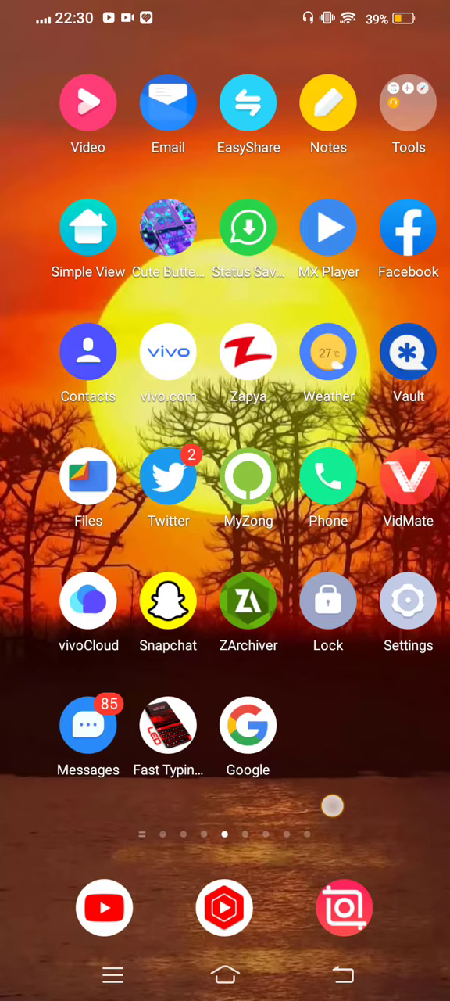
{"action": "scroll", "scroll_direction": "left", "scroll_amount": 3}
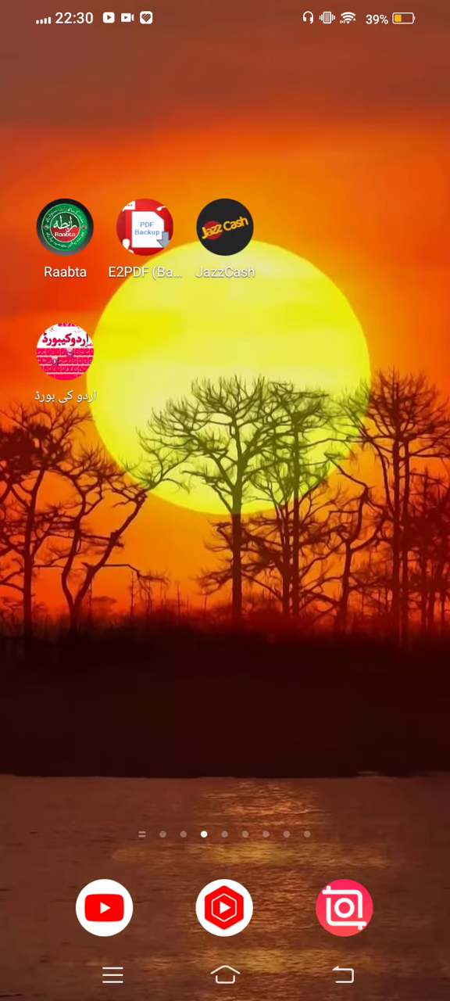